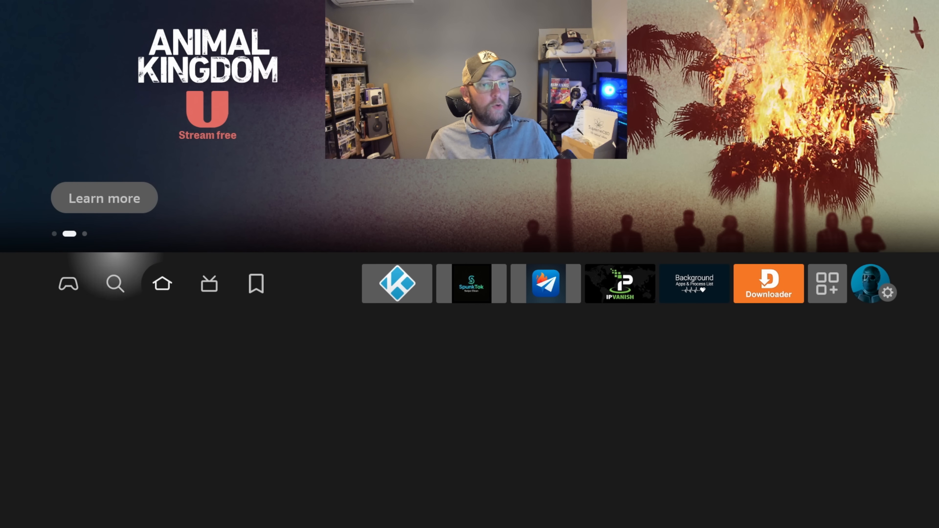
Navigate from the home screen to the My Fire TV settings.
{"action": "left_click", "coordinate": [115, 284]}
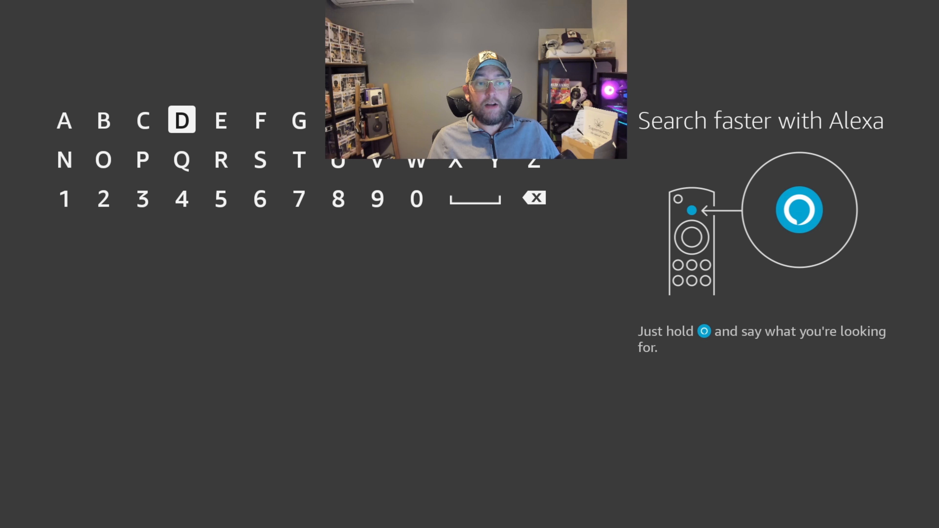
{"action": "left_click", "coordinate": [104, 159]}
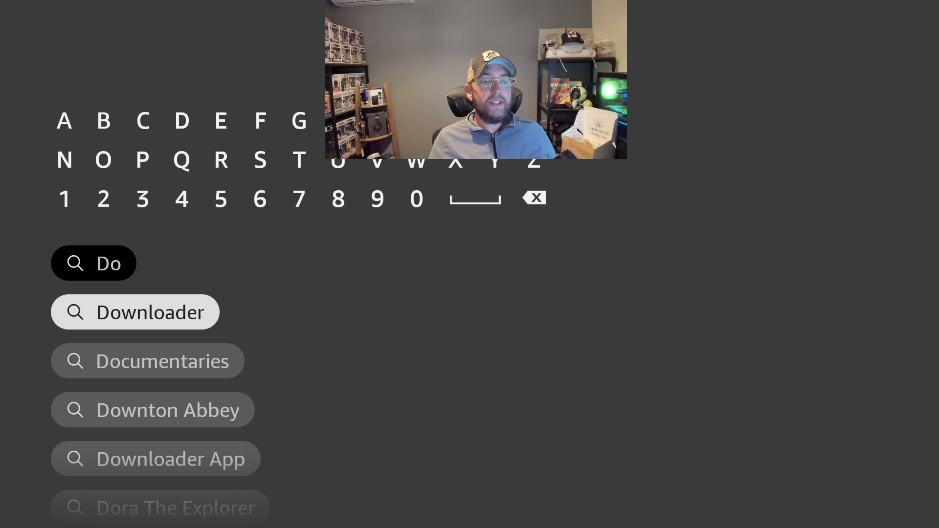
{"action": "left_click", "coordinate": [135, 312]}
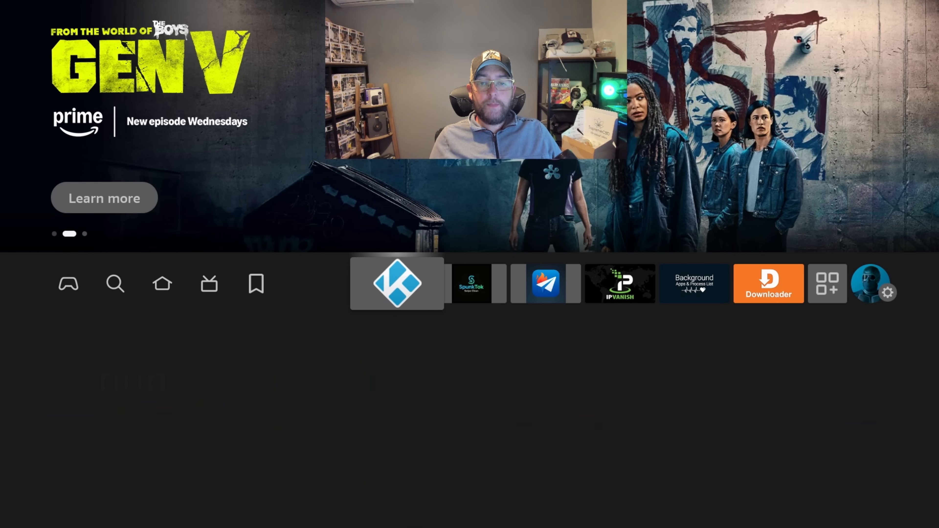
{"action": "left_click", "coordinate": [768, 283]}
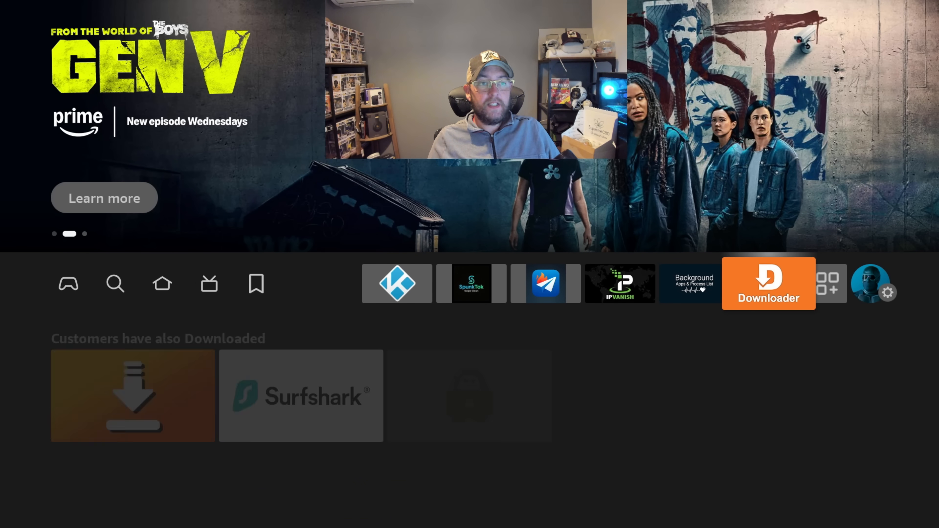
{"action": "left_click", "coordinate": [889, 293]}
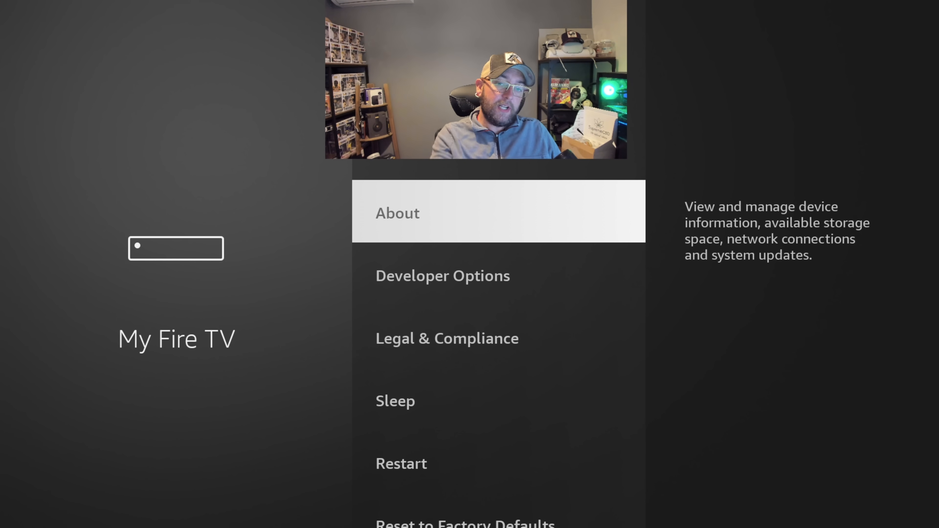
Check the device details and developer options, then return home.
{"action": "left_click", "coordinate": [397, 213]}
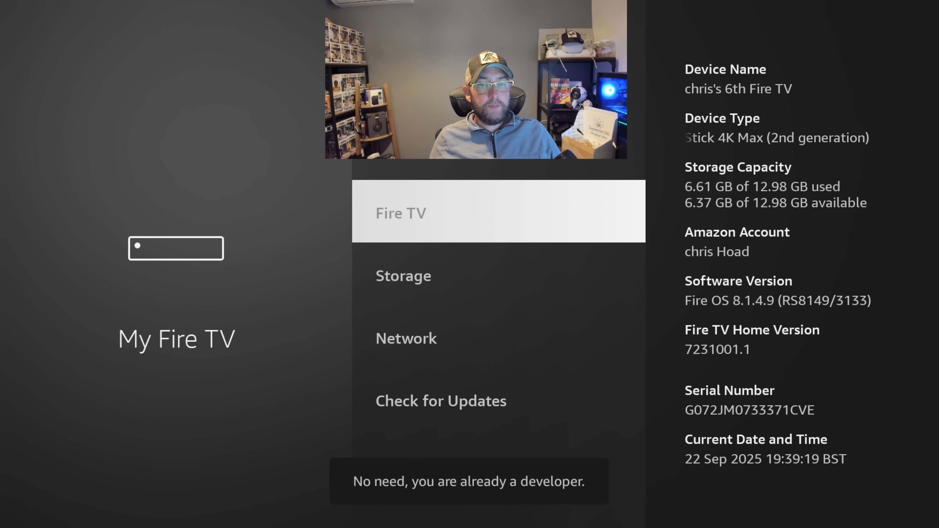
{"action": "scroll", "scroll_direction": "down", "scroll_amount": 3}
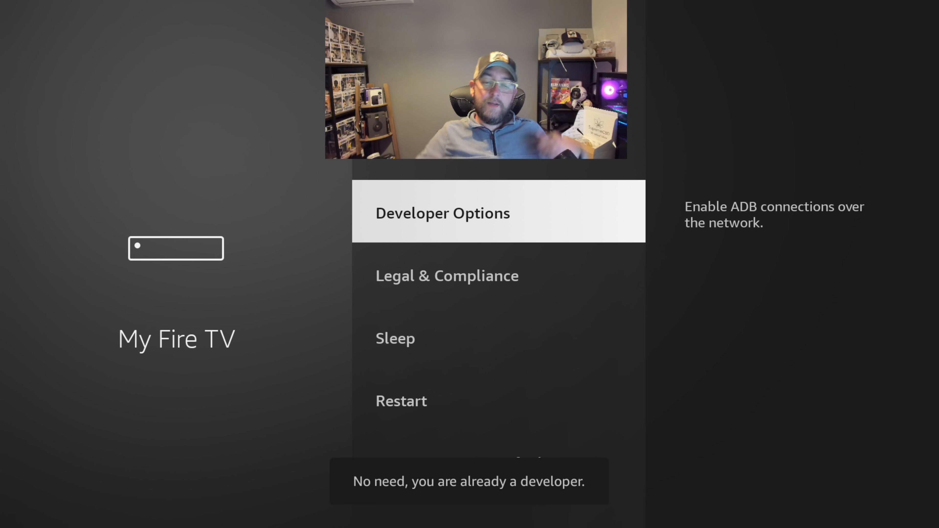
{"action": "left_click", "coordinate": [443, 213]}
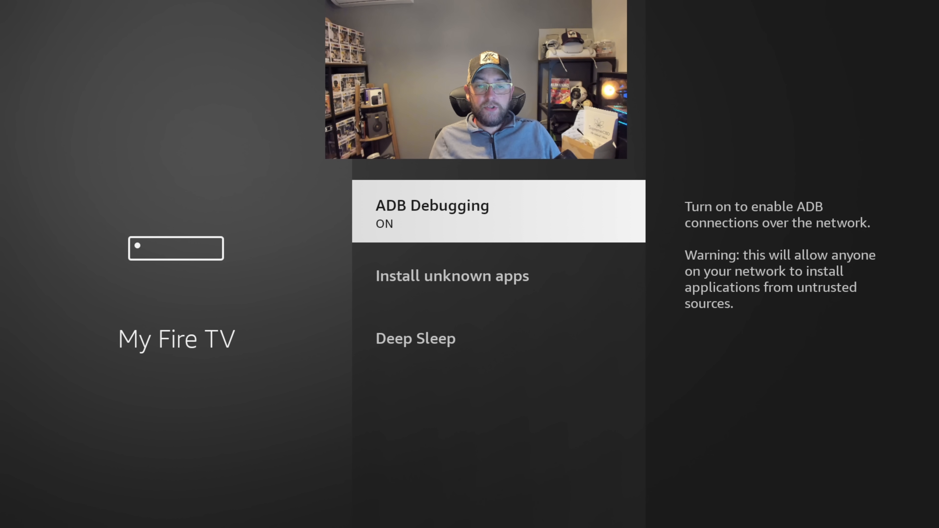
{"action": "key", "text": "Down"}
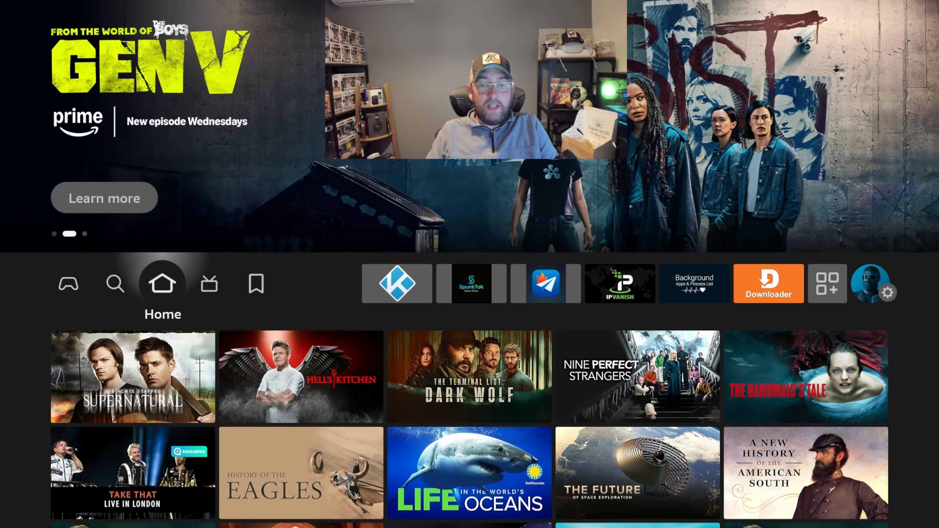
Launch Downloader and dismiss the old download status message.
{"action": "left_click", "coordinate": [115, 284]}
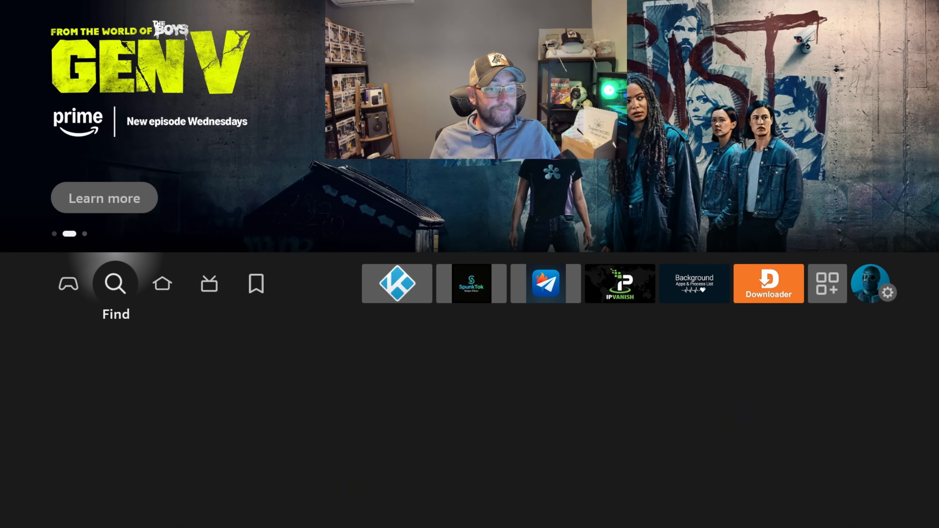
{"action": "left_click", "coordinate": [115, 284]}
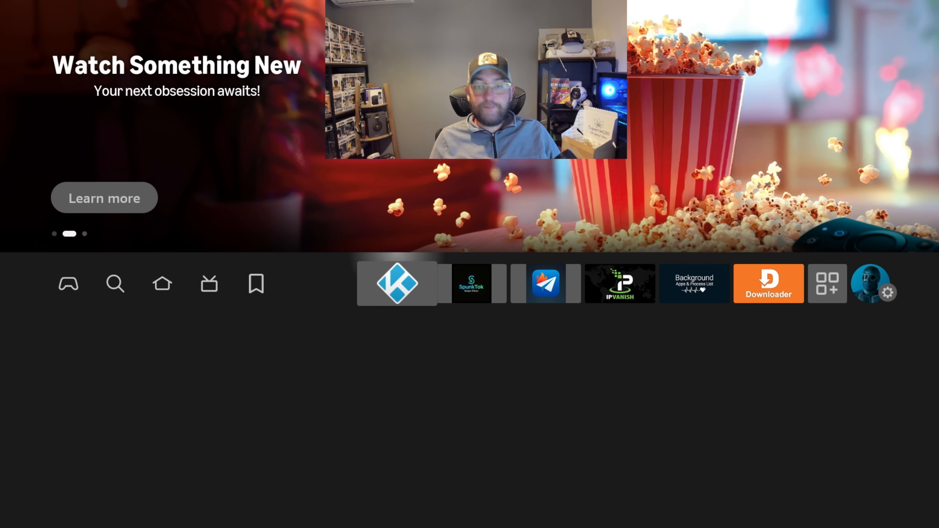
{"action": "left_click", "coordinate": [769, 283]}
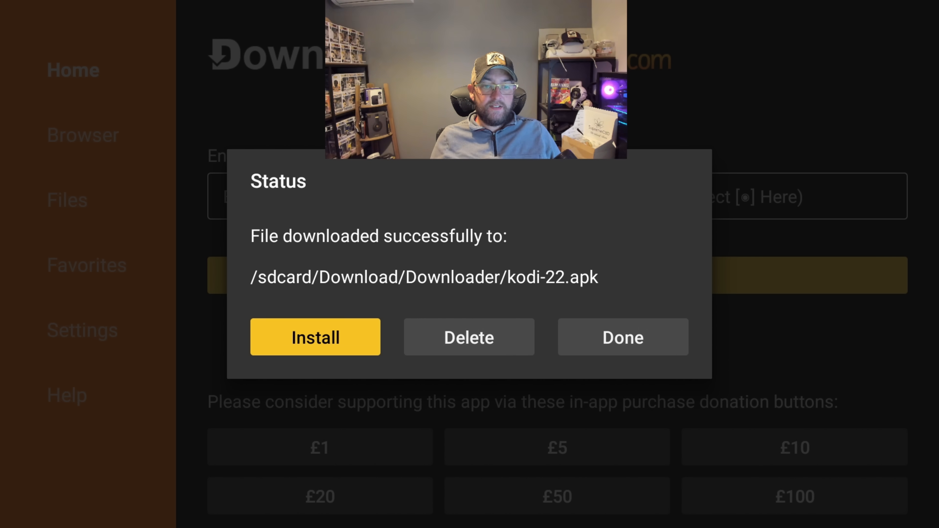
{"action": "left_click", "coordinate": [622, 337]}
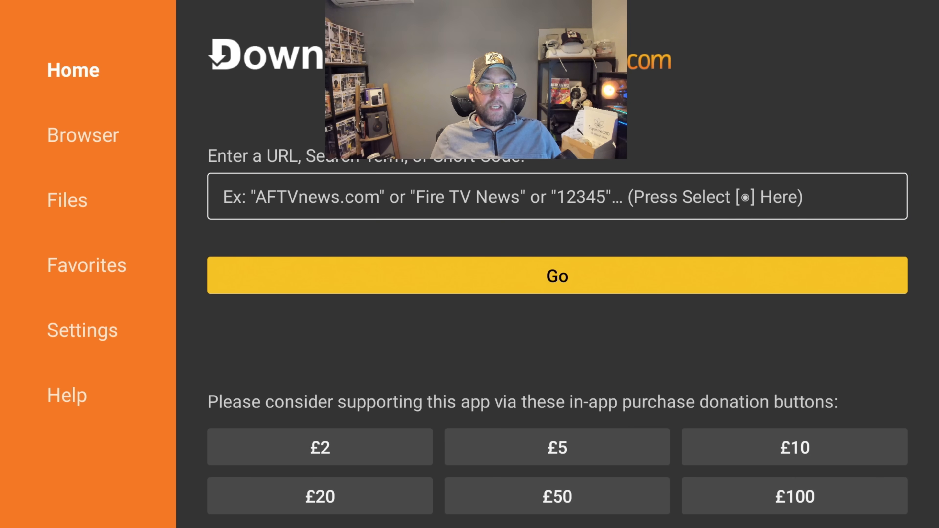
Enter short code 75726 and go to its APK updates web page.
{"action": "left_click", "coordinate": [556, 197]}
{"action": "type", "text": "7"}
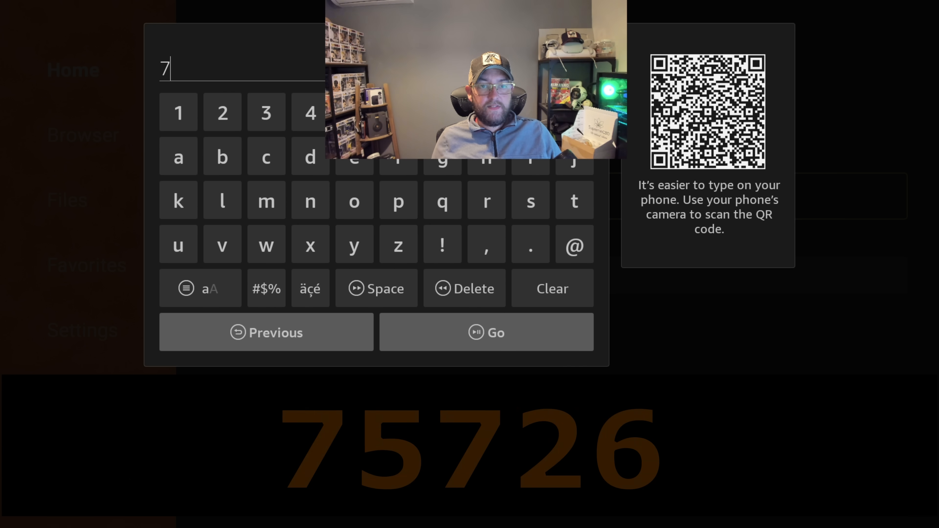
{"action": "left_click", "coordinate": [310, 112]}
{"action": "type", "text": "5726"}
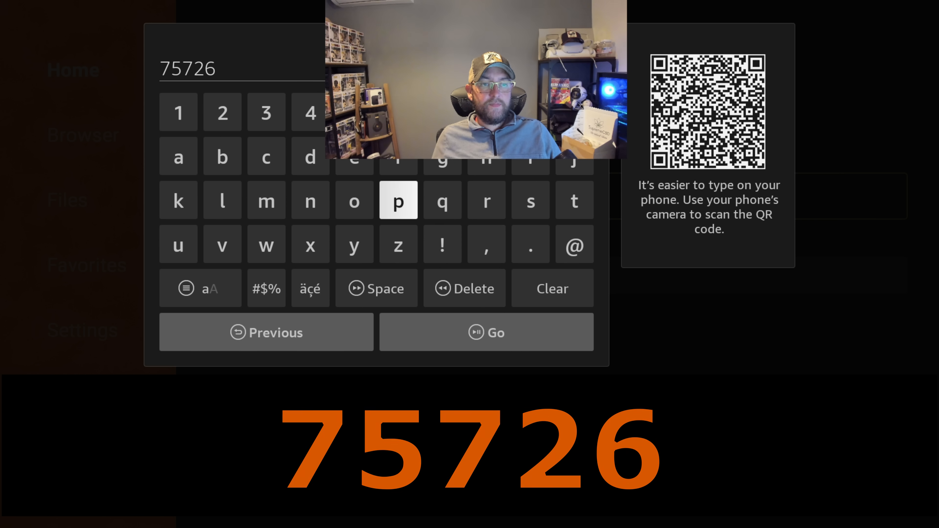
{"action": "left_click", "coordinate": [486, 333]}
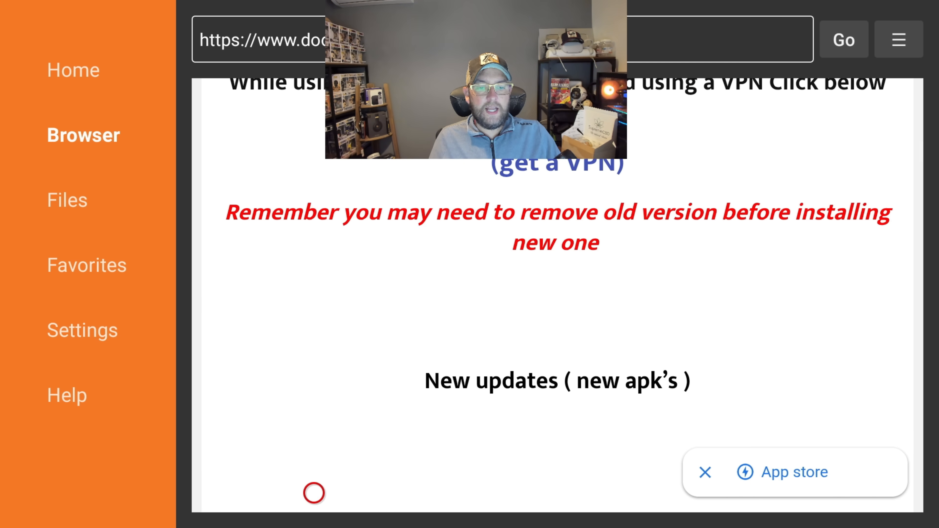
Scroll down to the Media Players list and the KODI 22 (Pre Release) link.
{"action": "scroll", "scroll_direction": "down", "scroll_amount": 3}
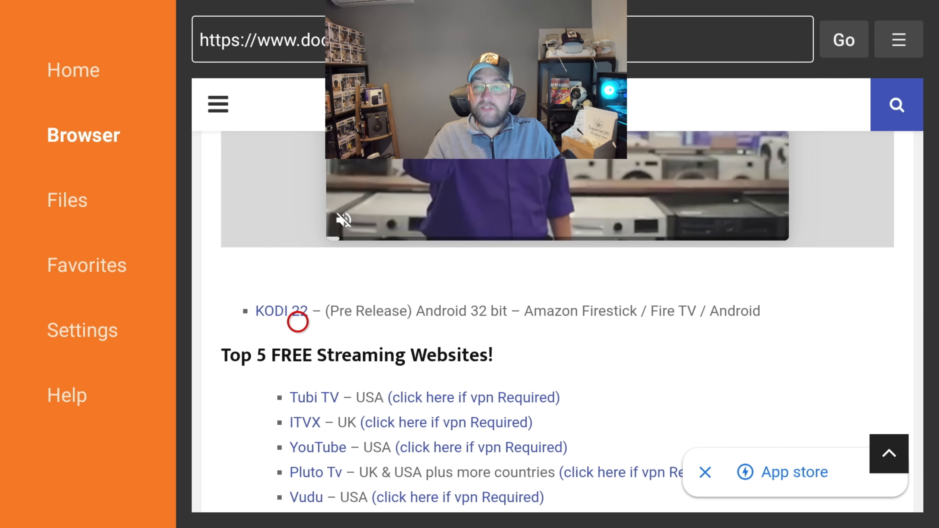
{"action": "scroll", "scroll_direction": "down", "scroll_amount": 3}
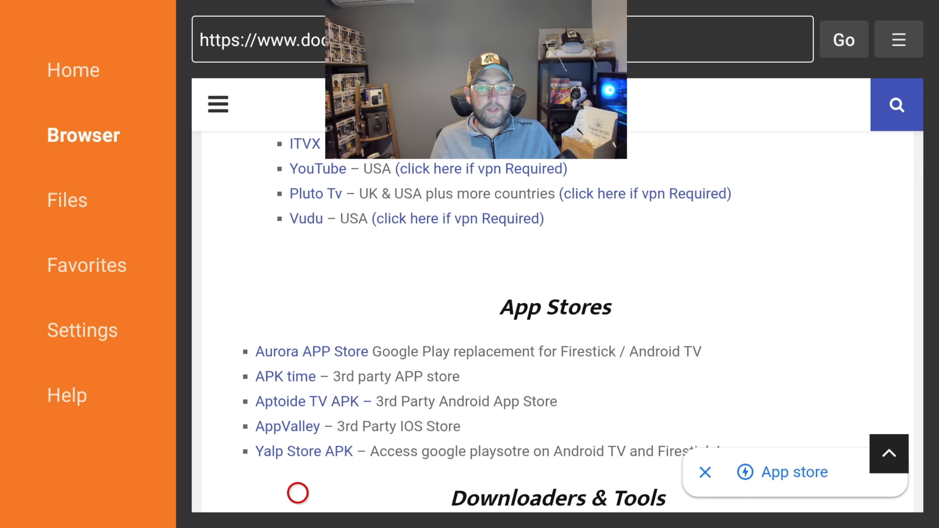
{"action": "scroll", "scroll_direction": "down", "scroll_amount": 3}
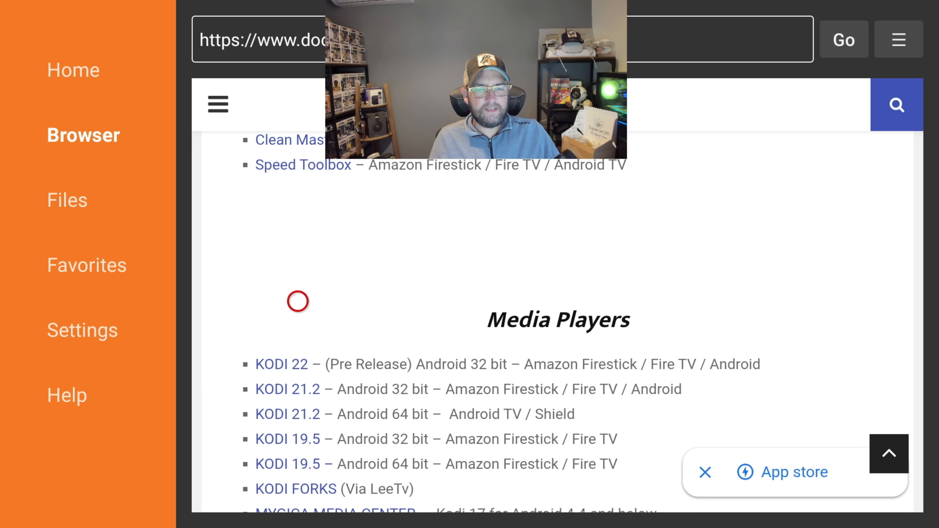
{"action": "scroll", "scroll_direction": "down", "scroll_amount": 3}
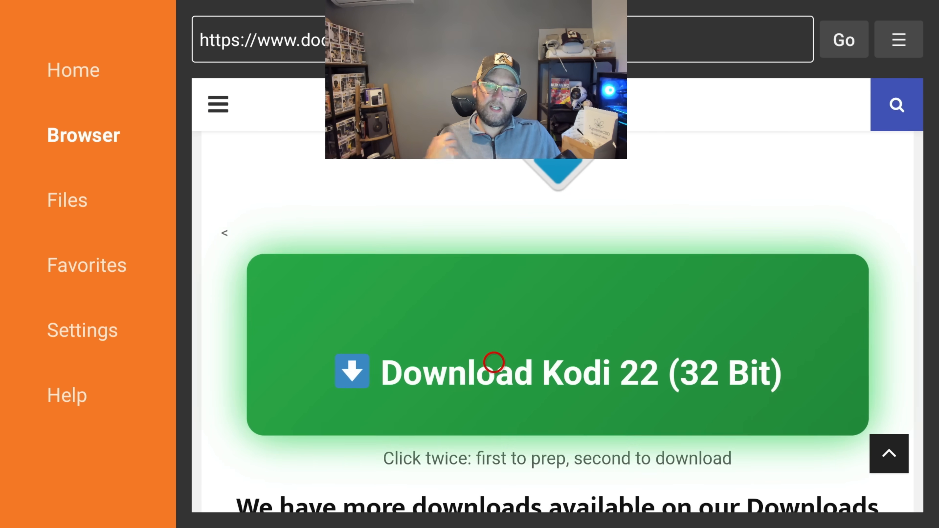
Download Kodi 22 (32 Bit), install kodi-22.apk as an update and finish with Done.
{"action": "left_click", "coordinate": [494, 362]}
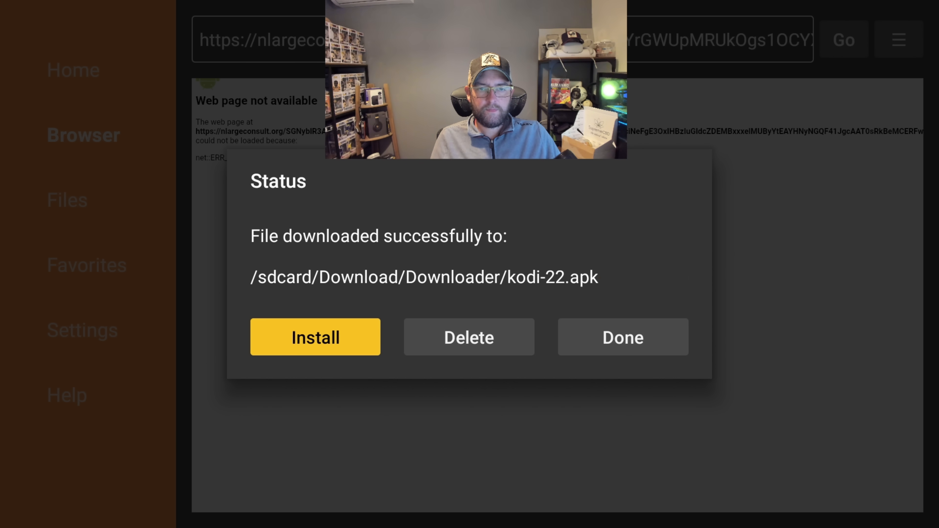
{"action": "left_click", "coordinate": [315, 336]}
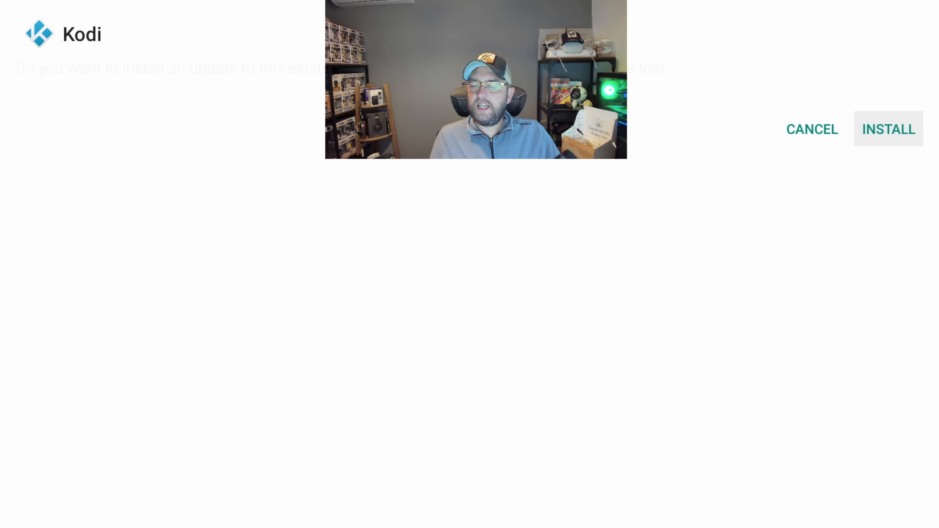
{"action": "left_click", "coordinate": [888, 129]}
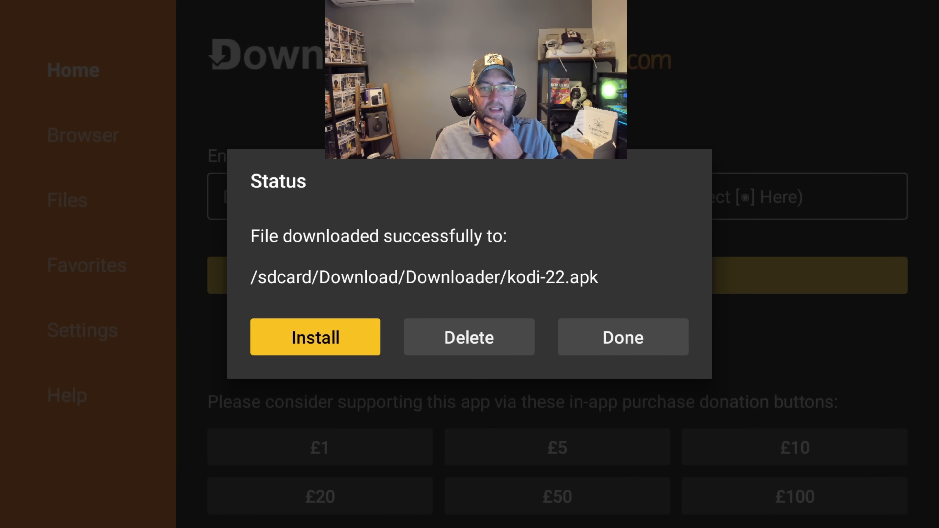
{"action": "left_click", "coordinate": [622, 337]}
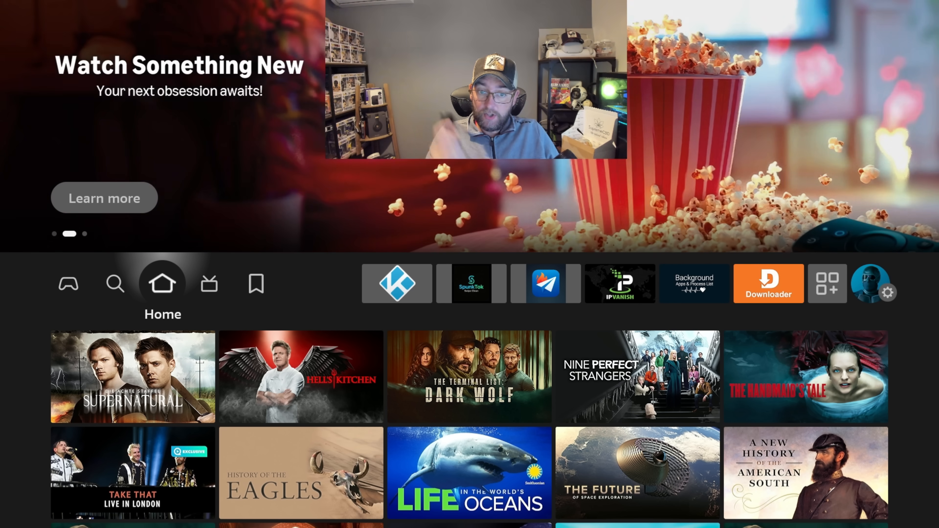
{"action": "left_click", "coordinate": [395, 284]}
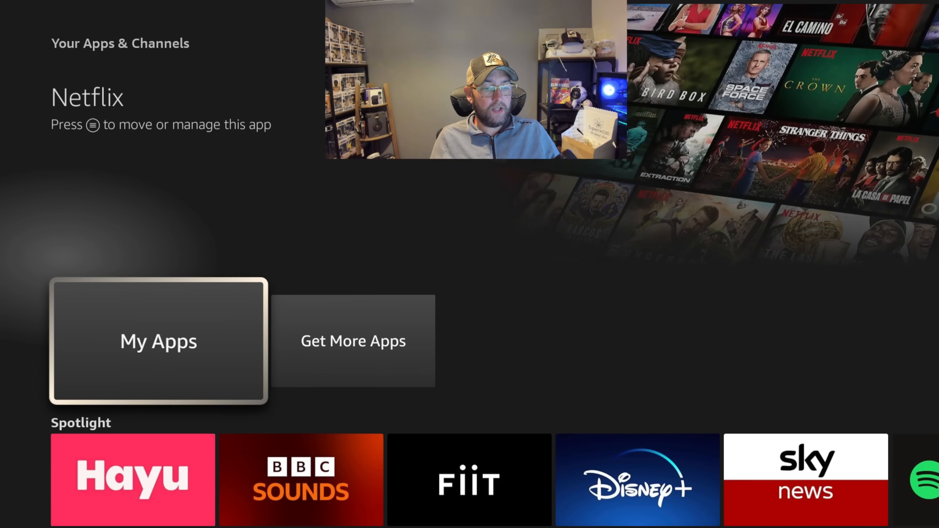
{"action": "left_click", "coordinate": [158, 341]}
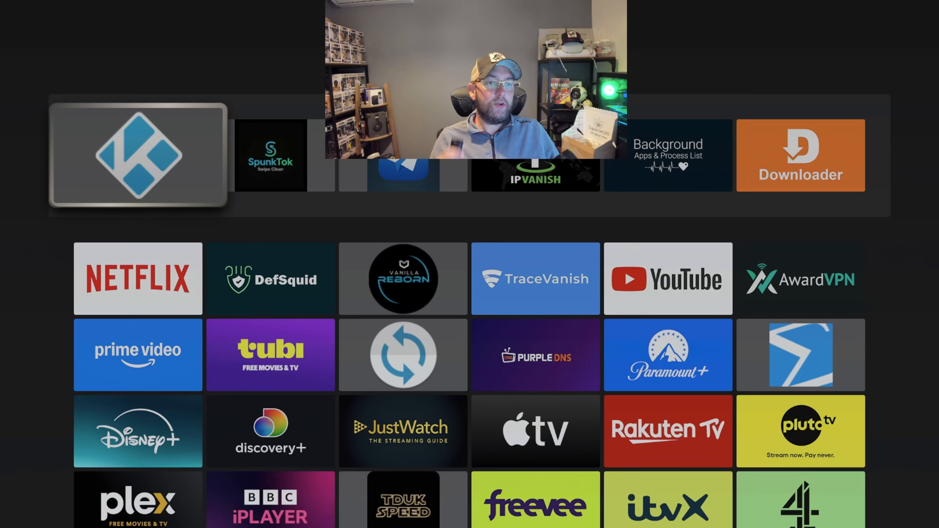
{"action": "left_click", "coordinate": [138, 155]}
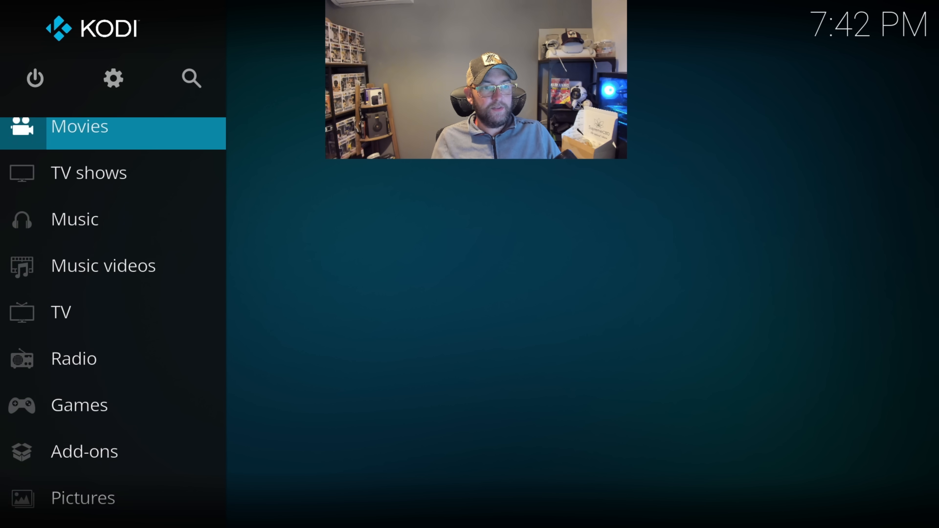
{"action": "left_click", "coordinate": [113, 78]}
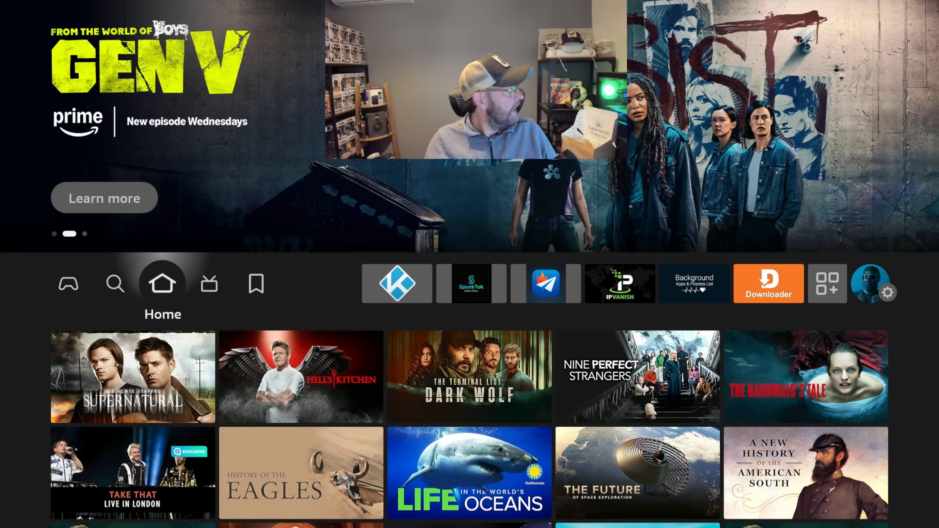
Show the IPVanish Fire Stick special-offer page with VPN plan prices in Chrome.
{"action": "left_click", "coordinate": [620, 284]}
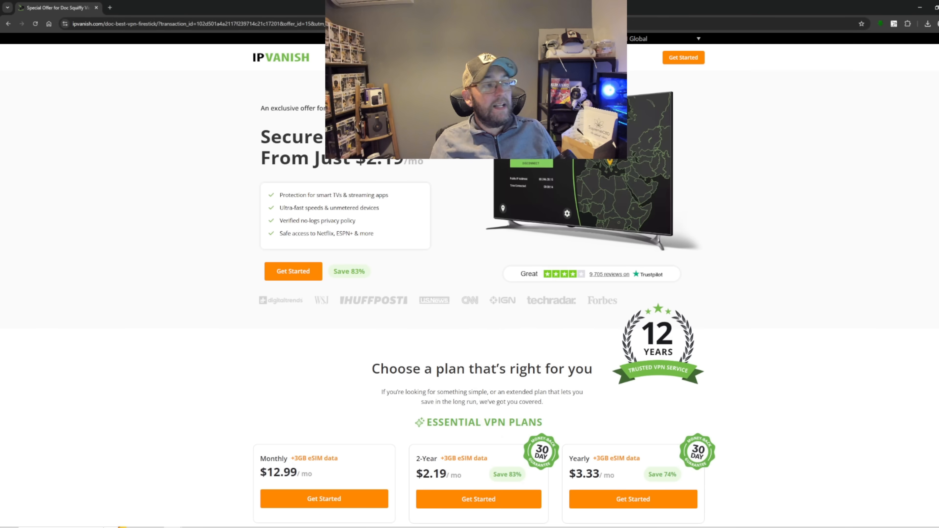